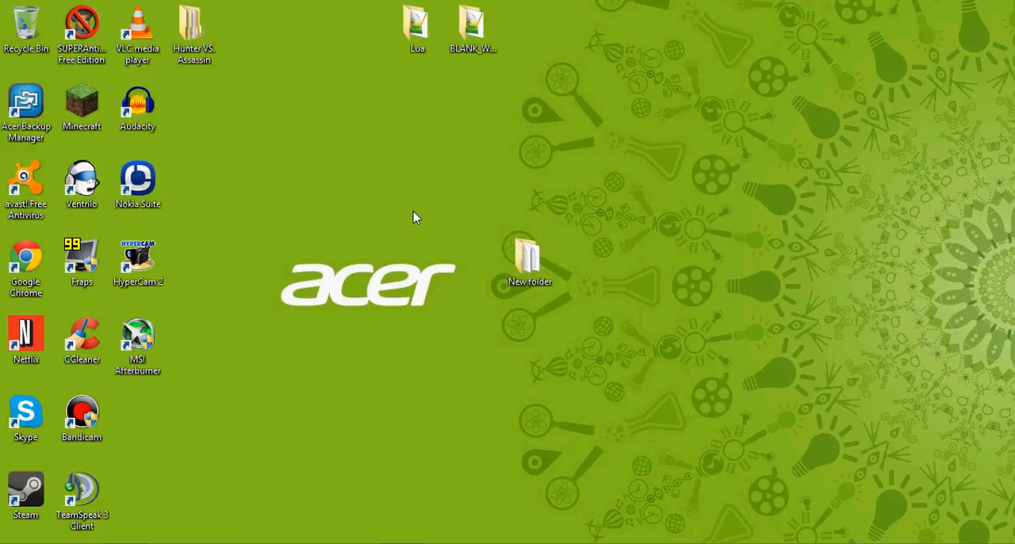
pyautogui.moveTo(404, 406)
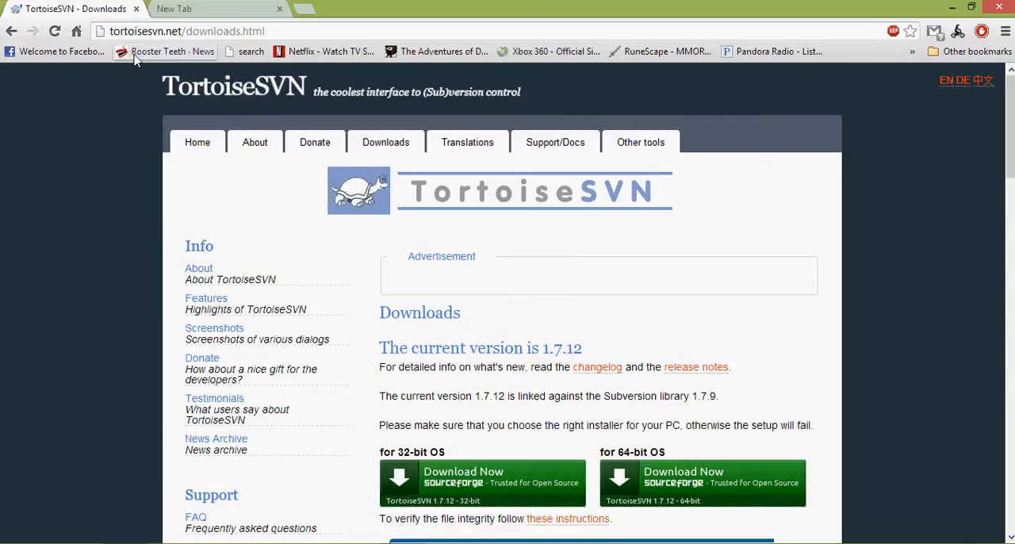
pyautogui.moveTo(396, 244)
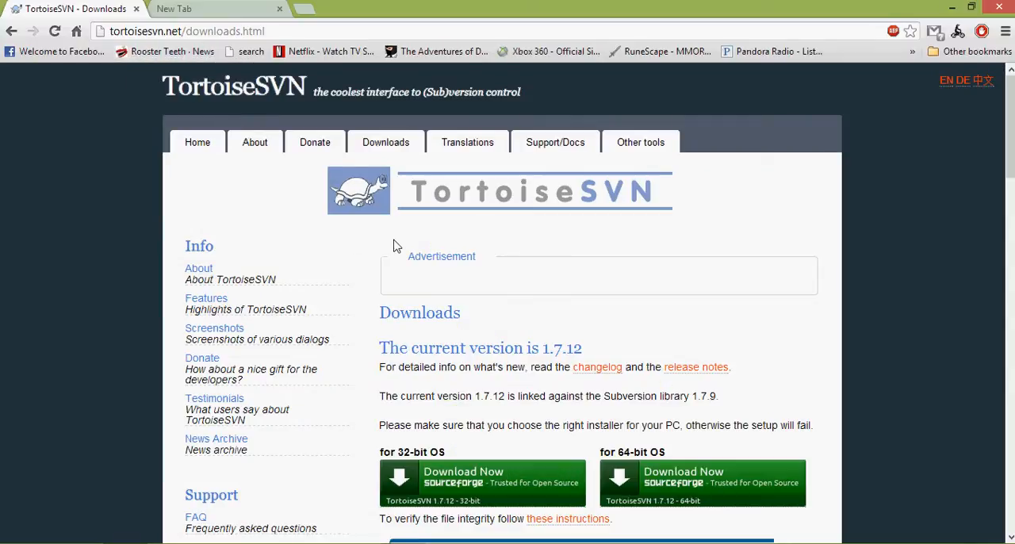
# Create 'New folder (2)' on the desktop, enter it, and bring up its TortoiseSVN context menu.
pyautogui.scroll(-3)
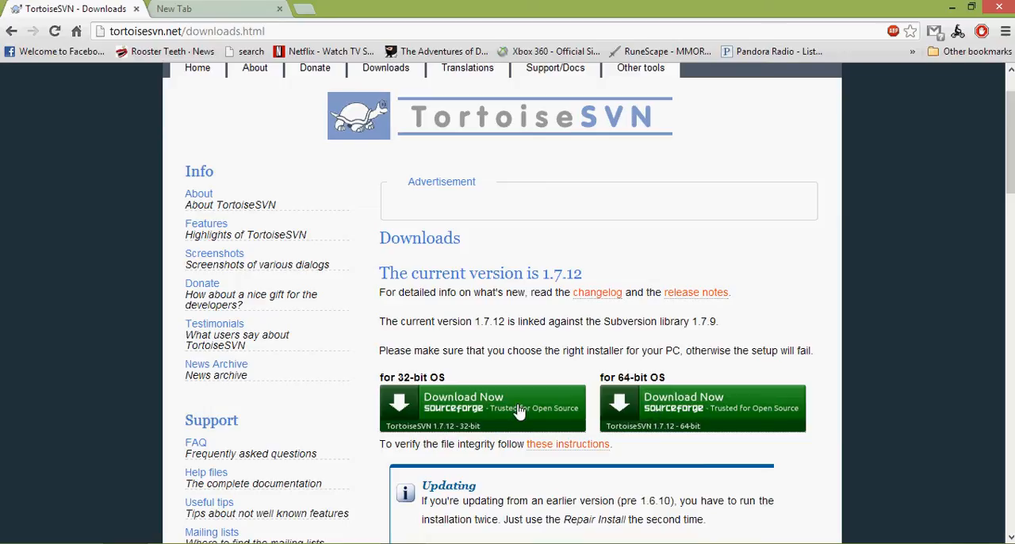
pyautogui.moveTo(349, 147)
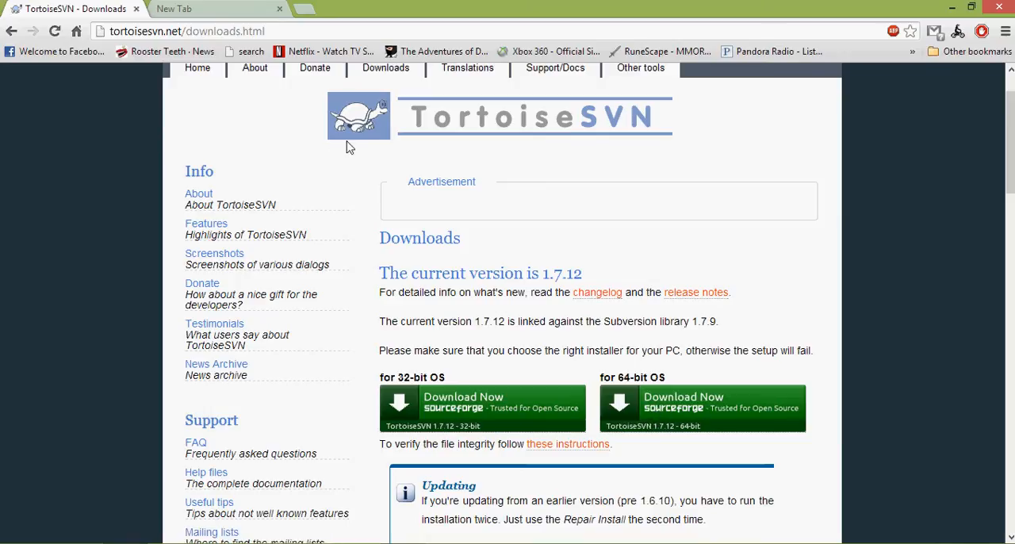
pyautogui.scroll(-3)
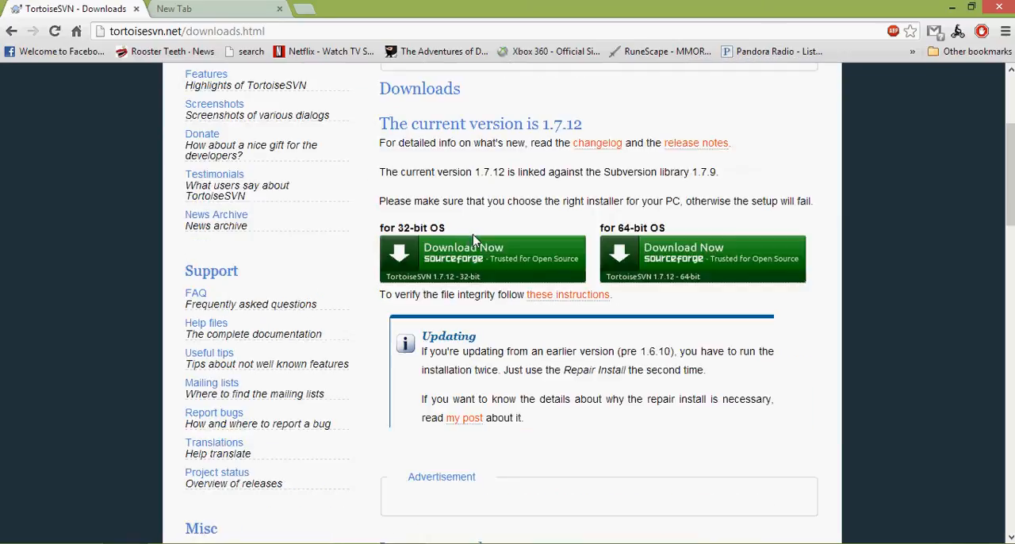
pyautogui.scroll(3)
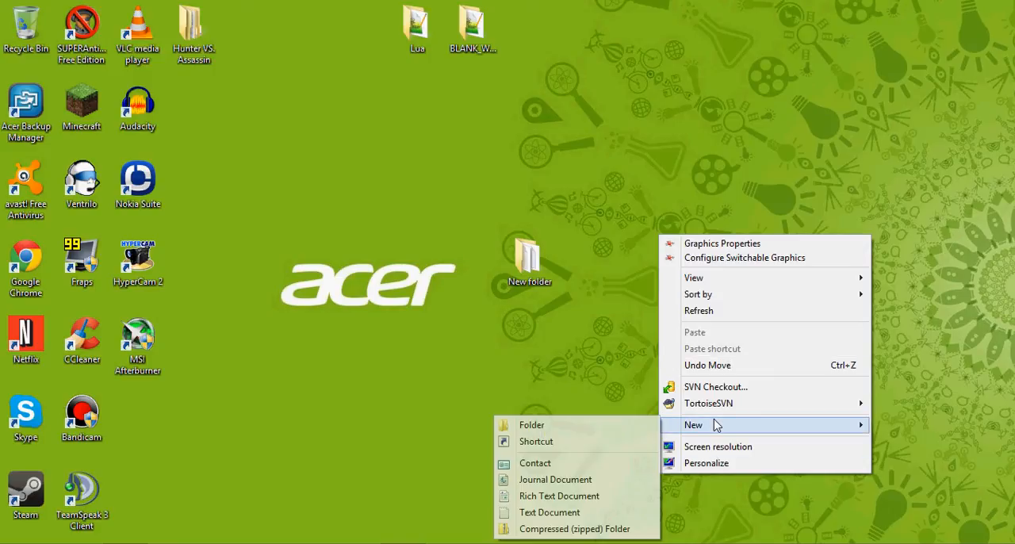
pyautogui.click(531, 425)
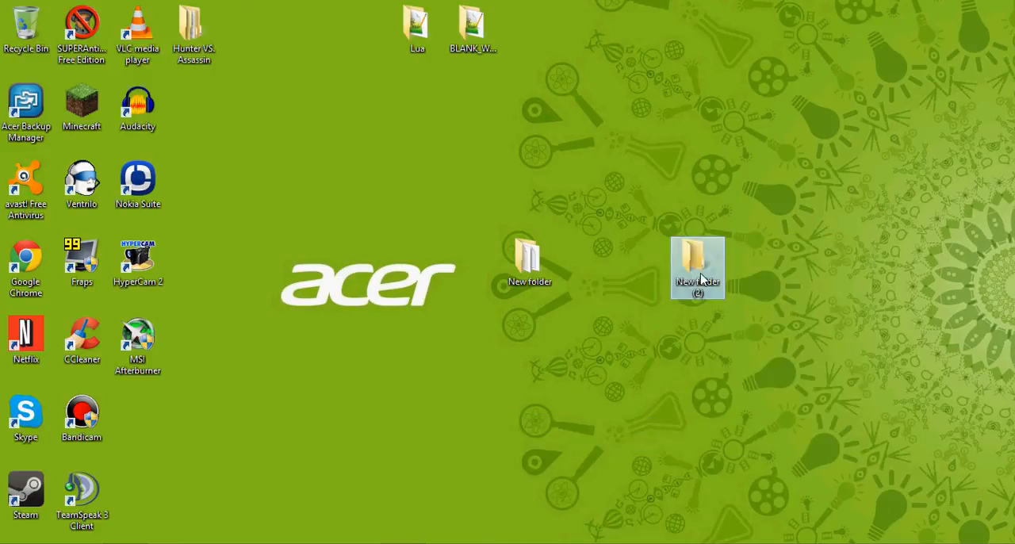
pyautogui.doubleClick(697, 268)
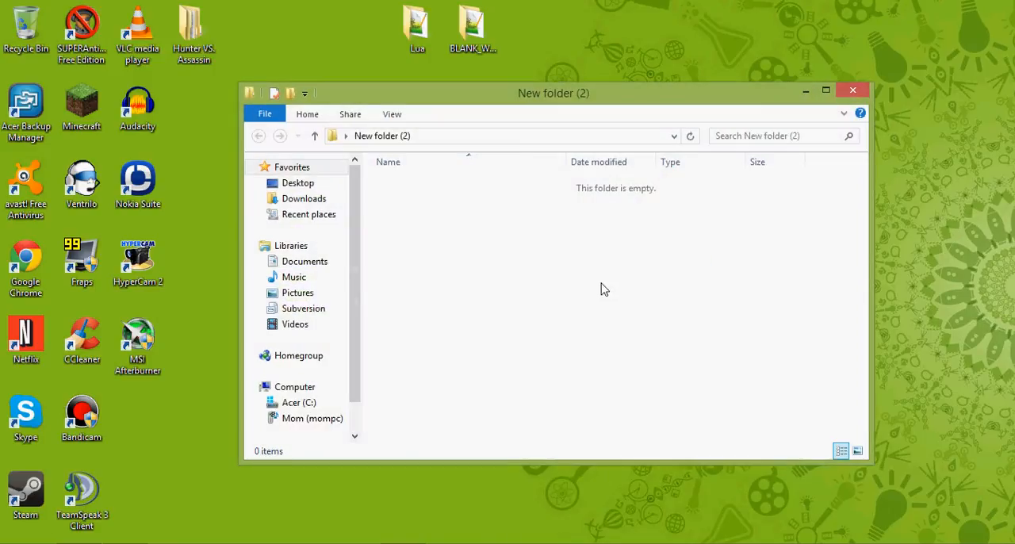
pyautogui.rightClick(604, 289)
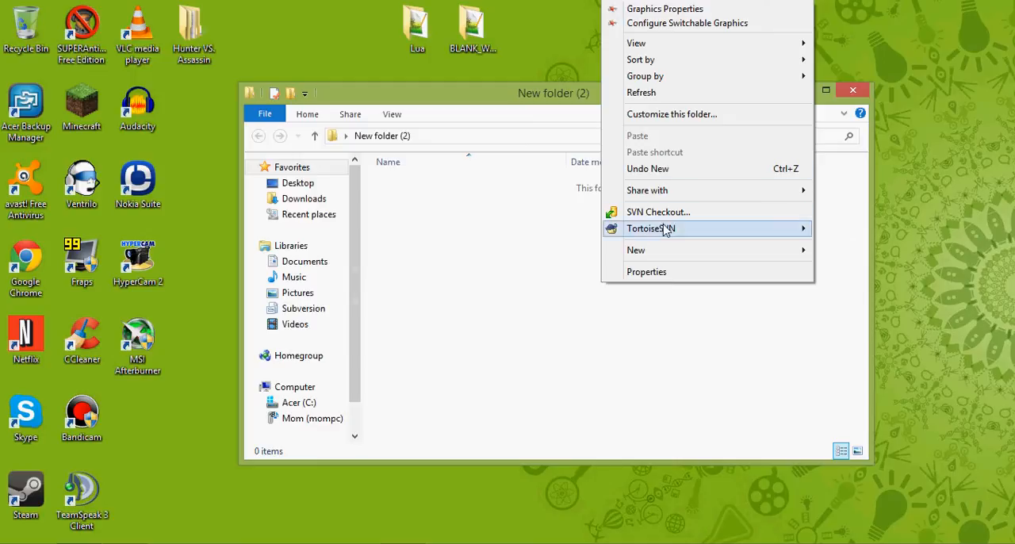
# Run SVN Checkout of the TDMCarpack URL into the folder, cancelling mid-transfer and dismissing the failure report.
pyautogui.click(658, 213)
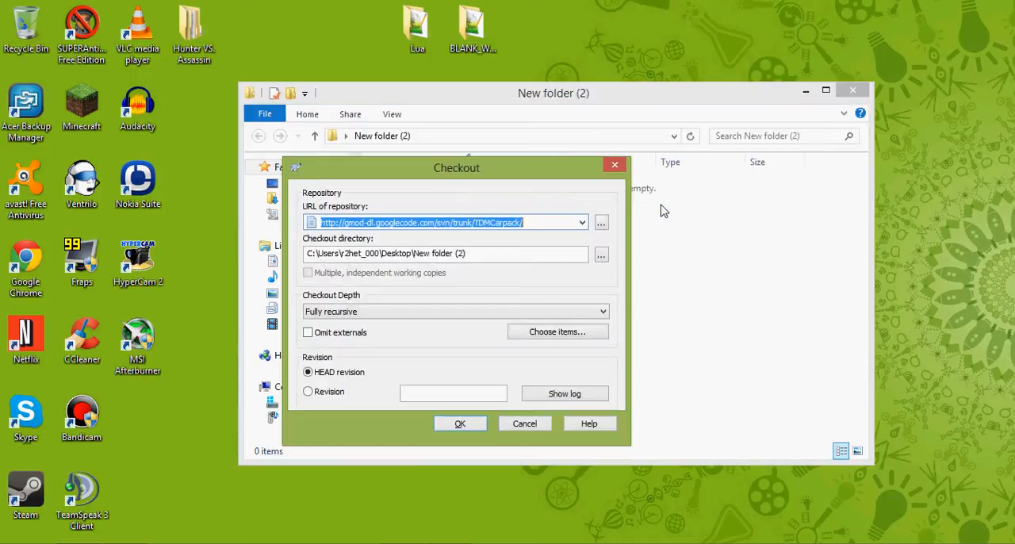
pyautogui.moveTo(412, 234)
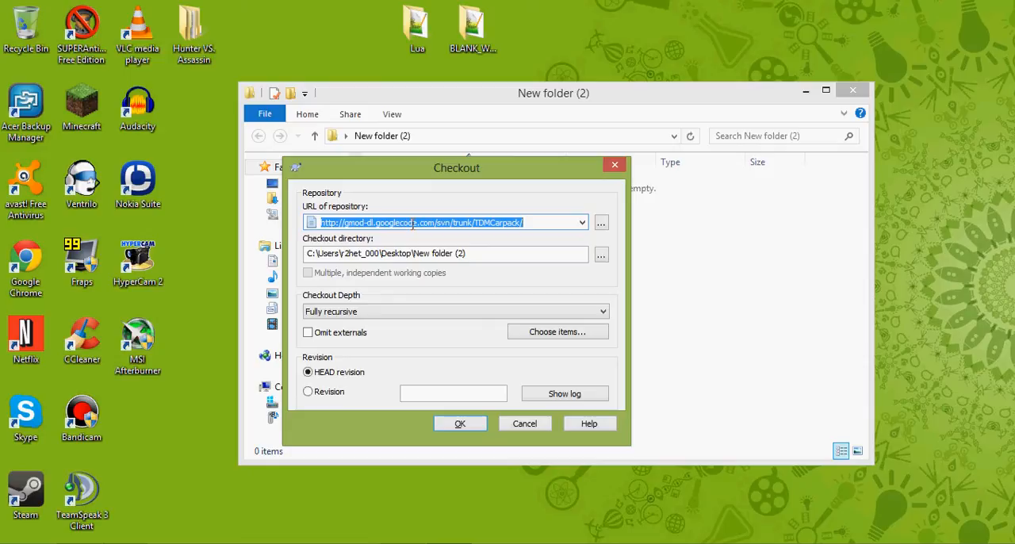
pyautogui.moveTo(450, 441)
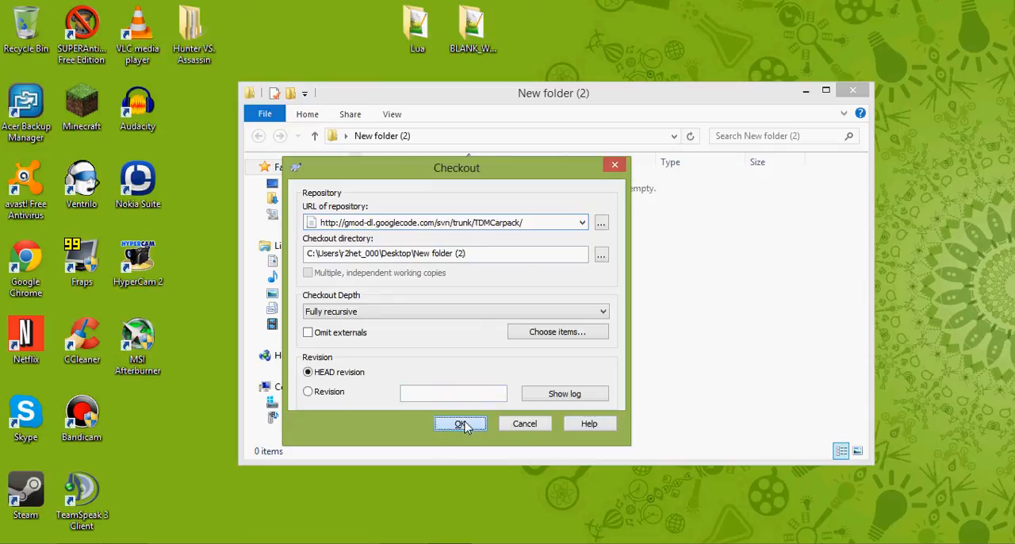
pyautogui.click(460, 423)
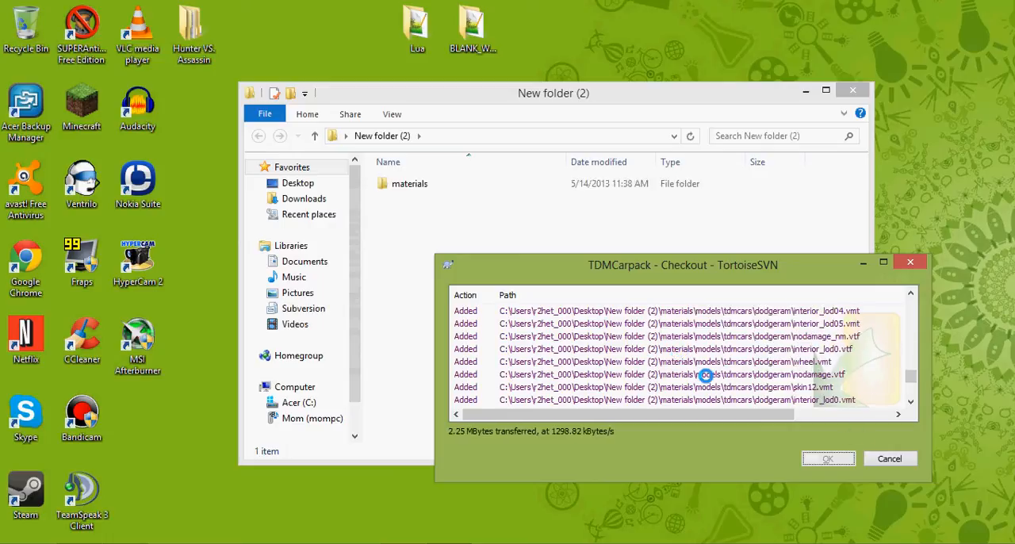
pyautogui.click(888, 458)
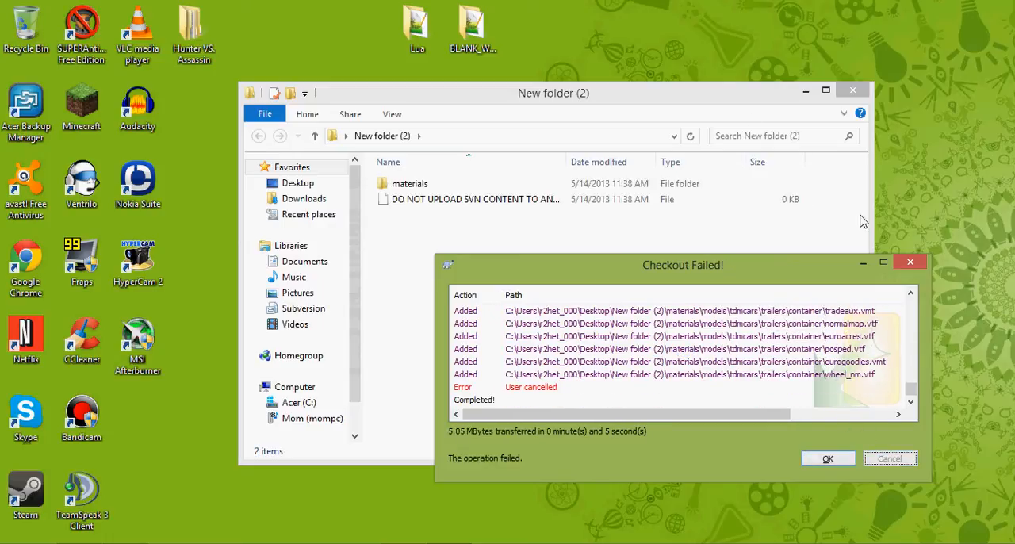
pyautogui.click(828, 458)
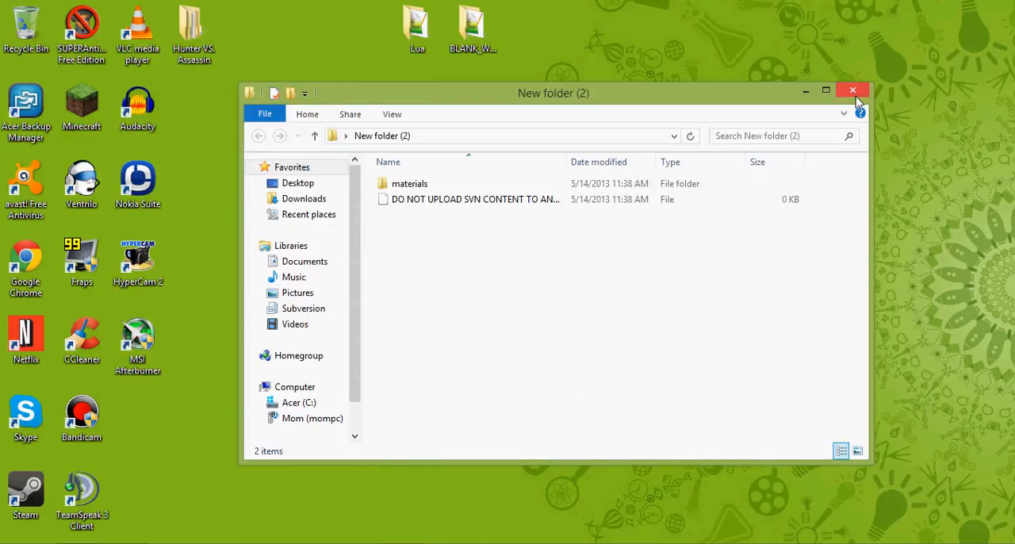
# Close the folder window and browse Acer (C:) into Program Files (x86) > Steam > SteamApps.
pyautogui.click(853, 89)
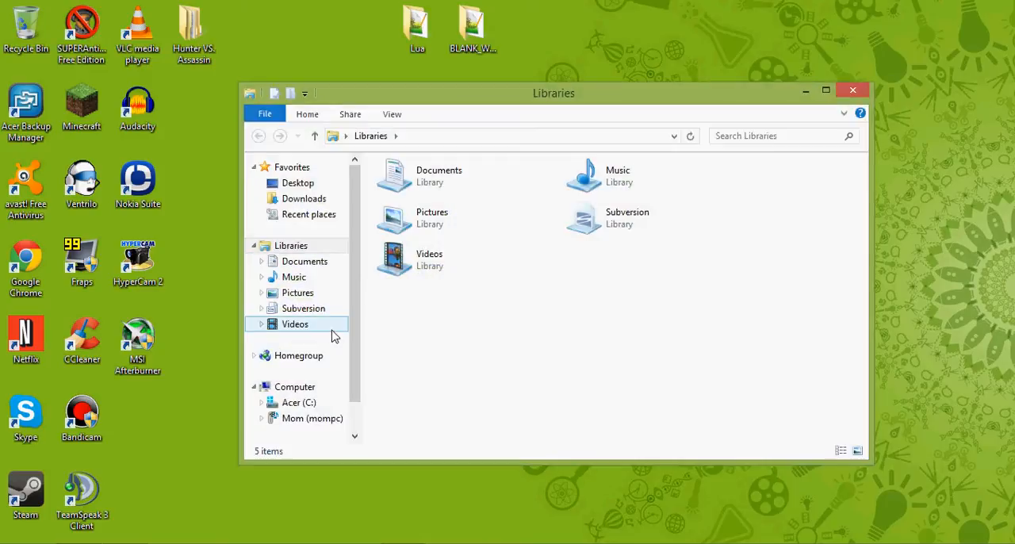
pyautogui.click(298, 403)
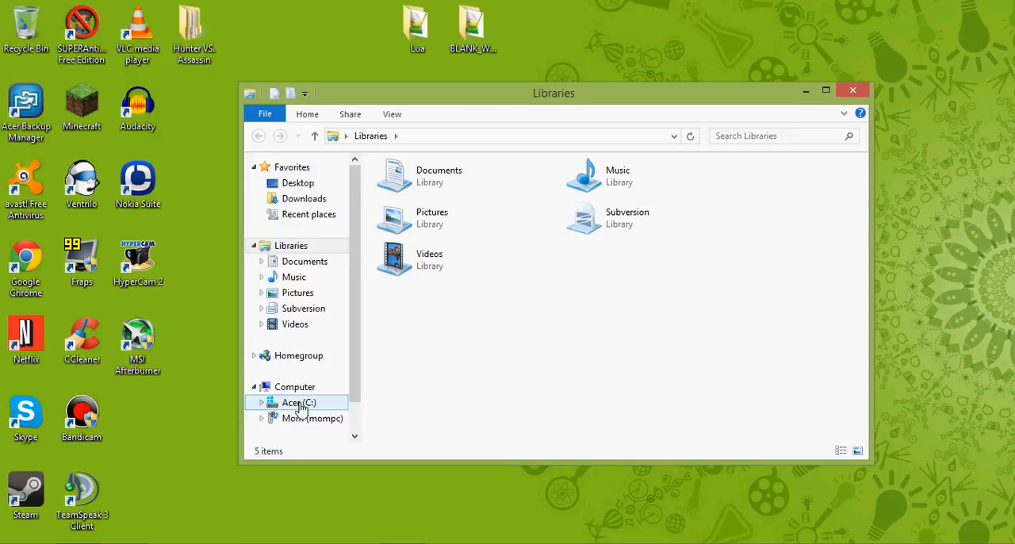
pyautogui.doubleClick(298, 402)
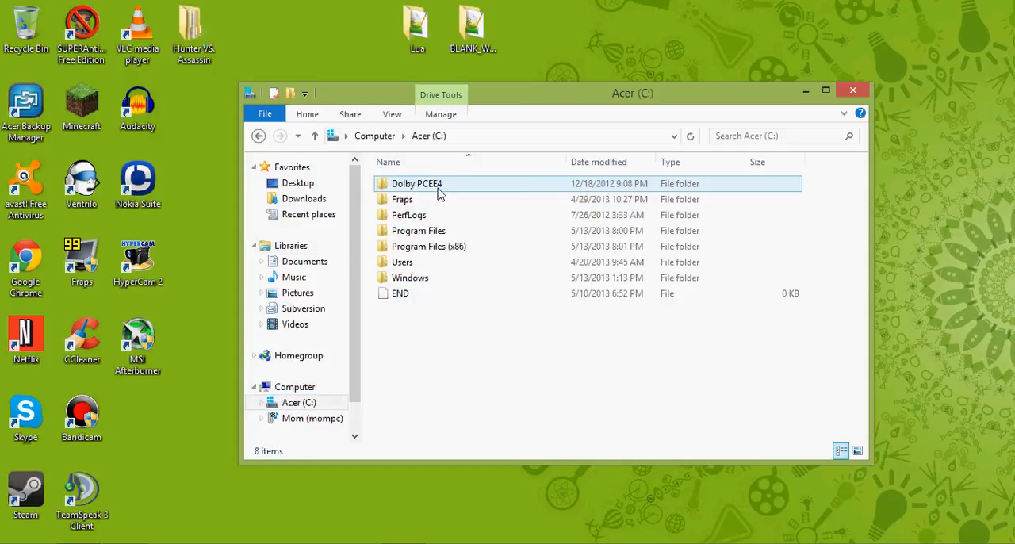
pyautogui.doubleClick(428, 246)
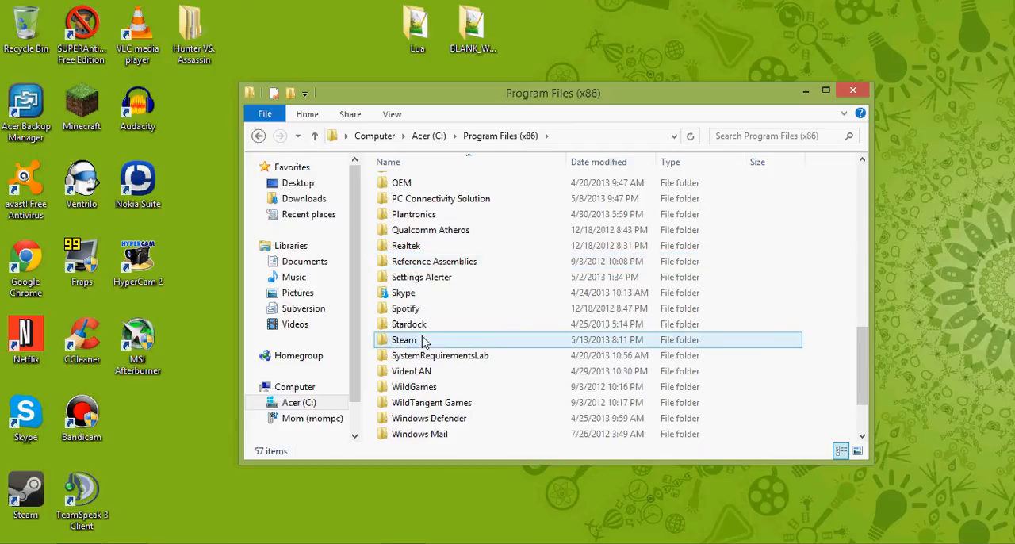
pyautogui.doubleClick(402, 340)
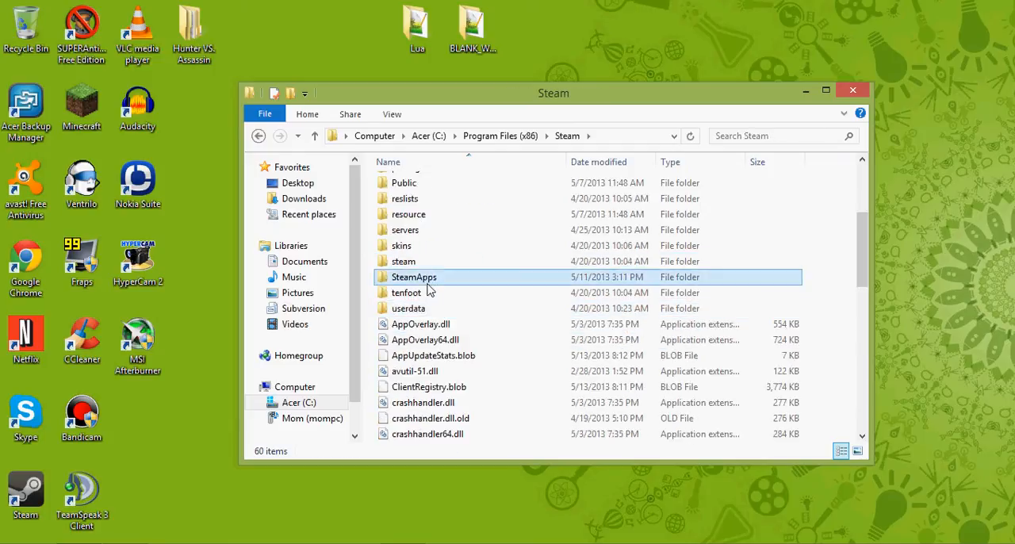
pyautogui.doubleClick(412, 276)
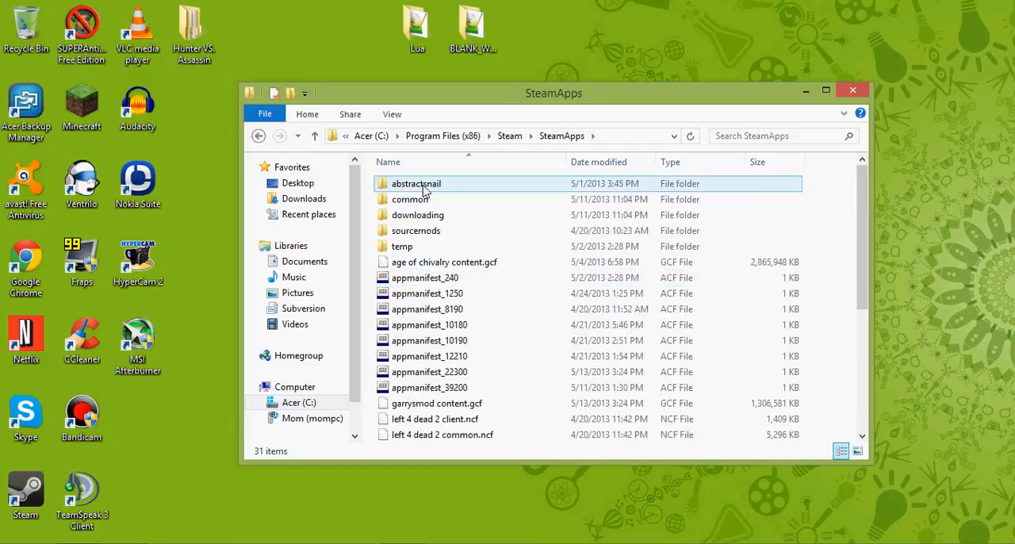
# Enter the account folder and the garrysmod game folder, reviewing its addons and materials subfolders.
pyautogui.click(416, 184)
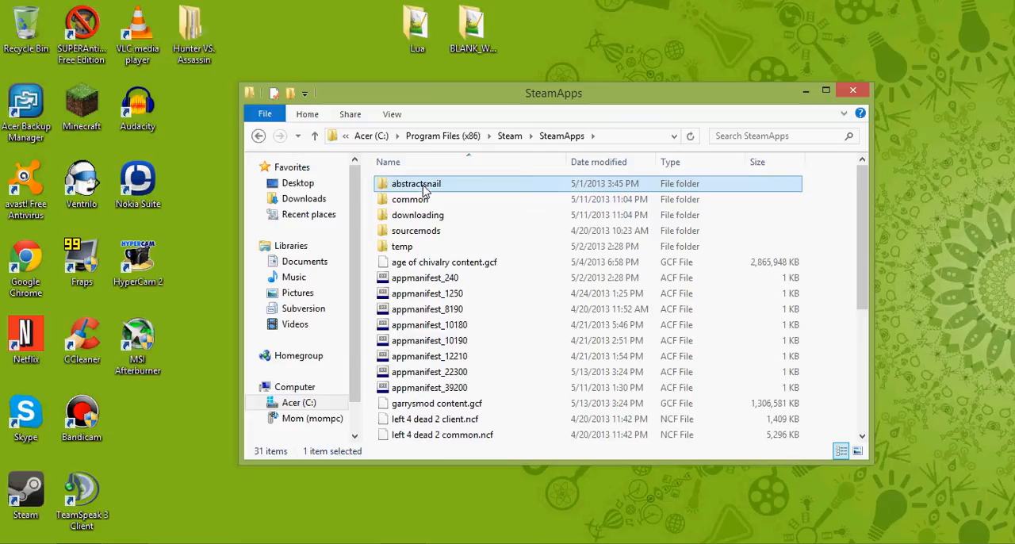
pyautogui.doubleClick(415, 183)
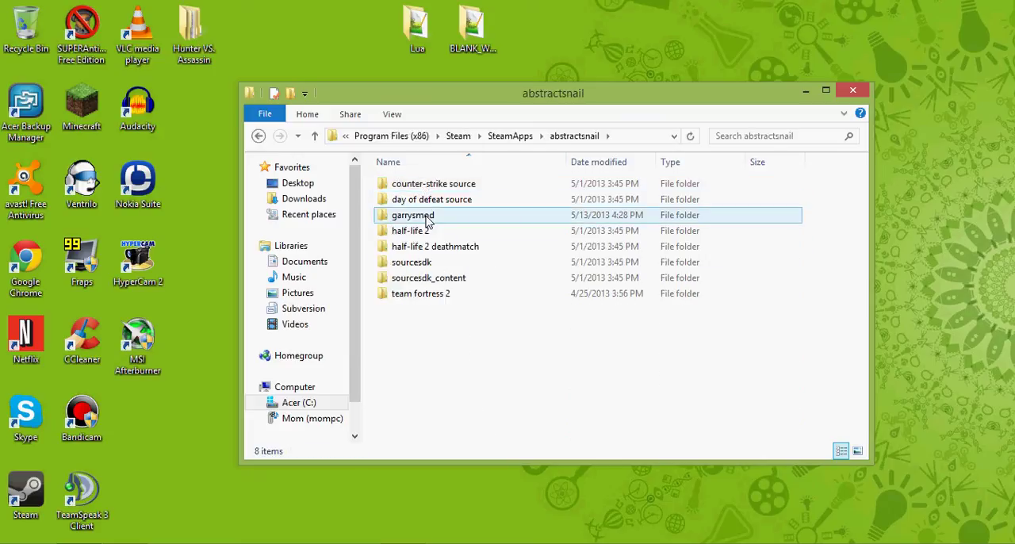
pyautogui.doubleClick(412, 215)
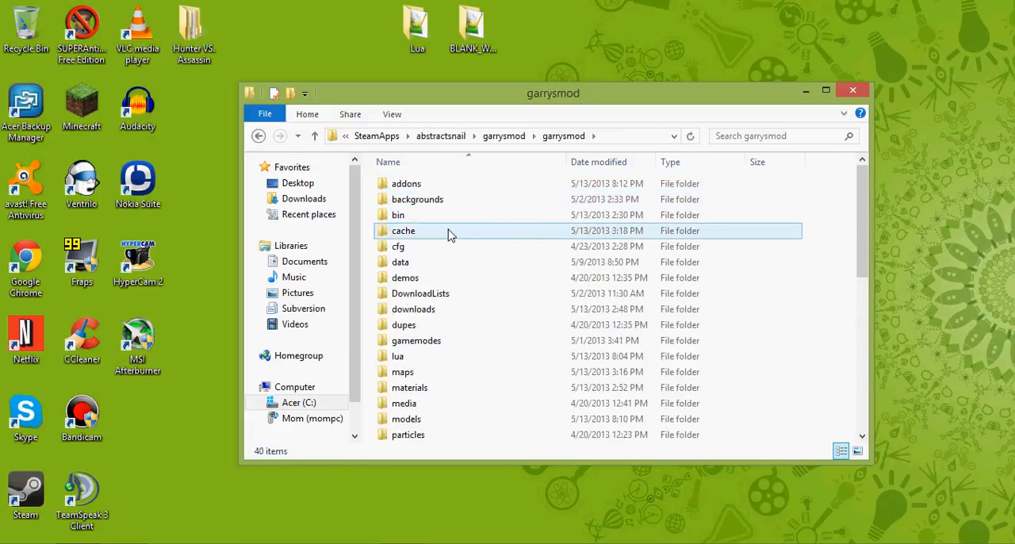
pyautogui.scroll(-3)
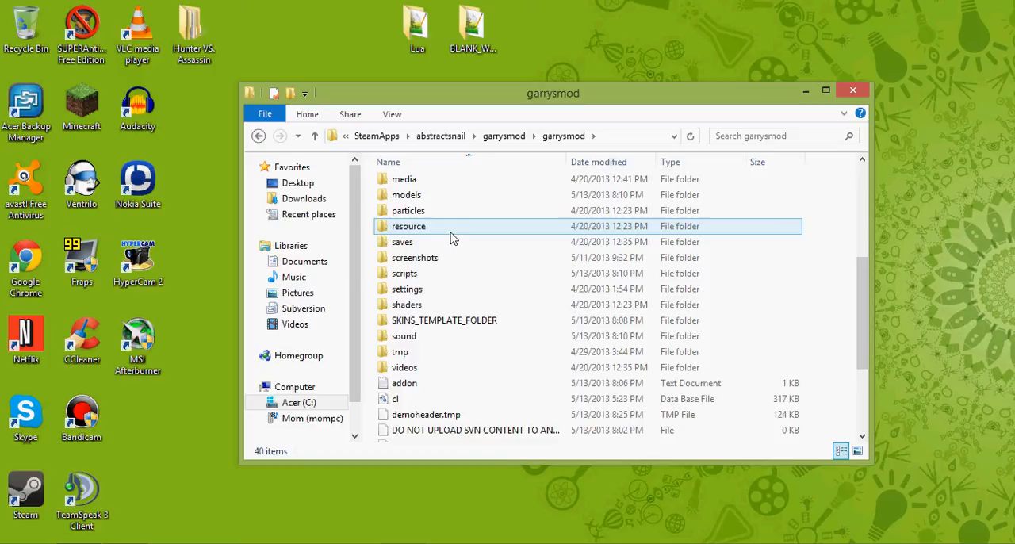
pyautogui.scroll(3)
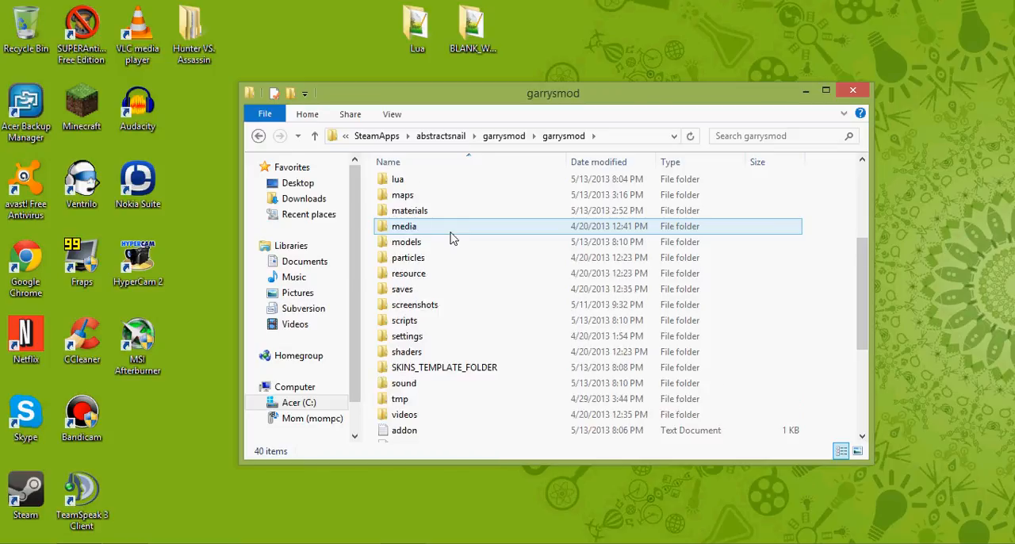
pyautogui.scroll(3)
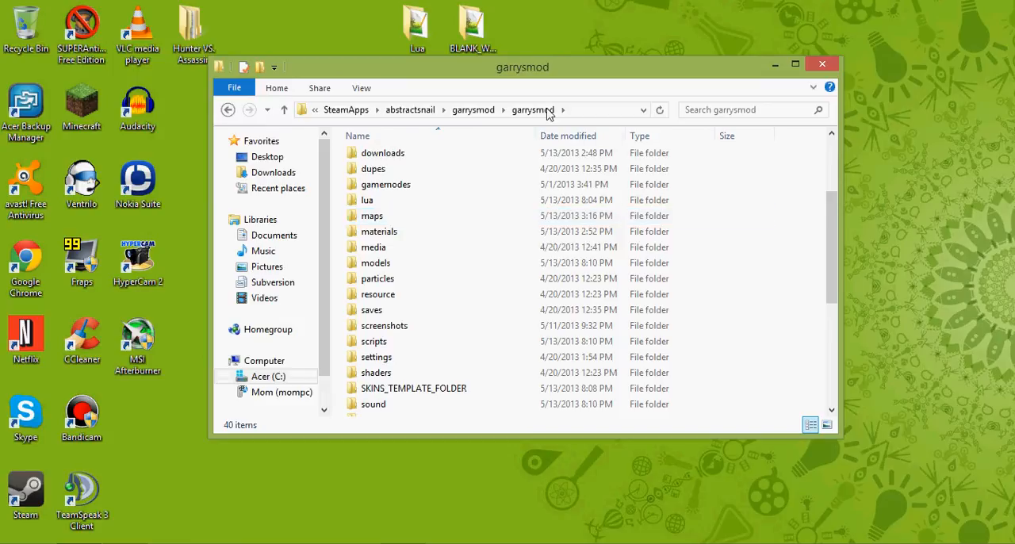
pyautogui.moveTo(510, 123)
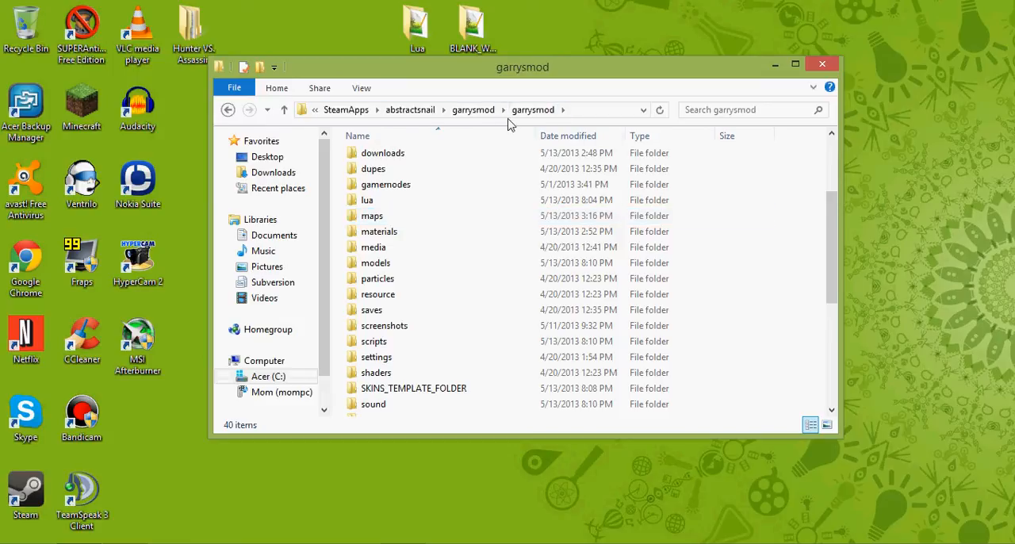
pyautogui.moveTo(821, 63)
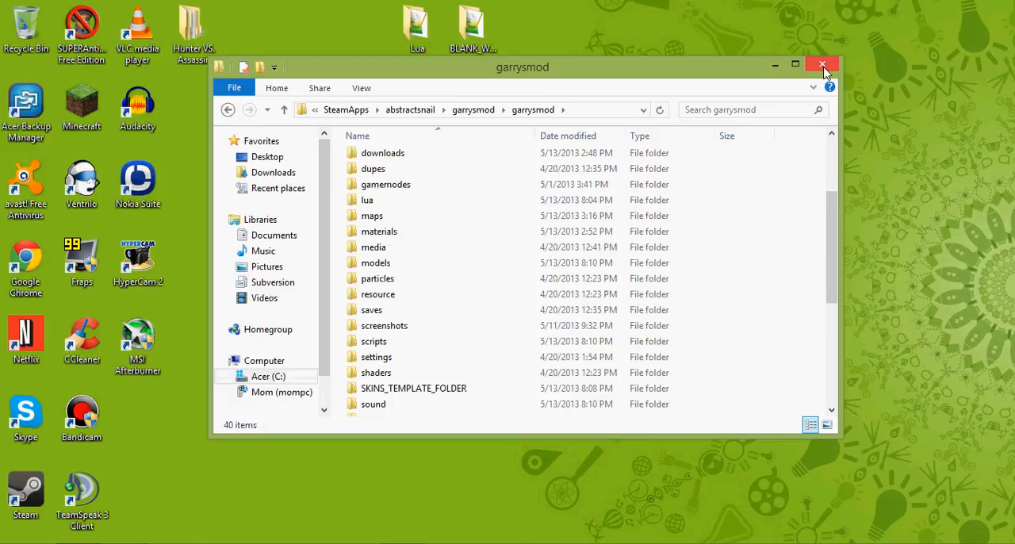
pyautogui.moveTo(818, 73)
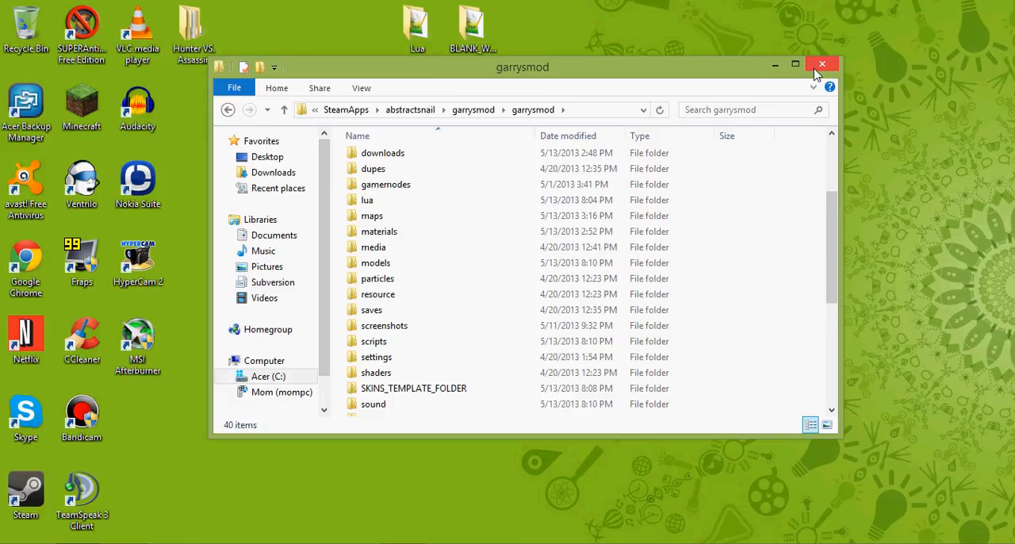
# Close the garrysmod Explorer window, leaving the desktop with both new folders visible.
pyautogui.click(821, 63)
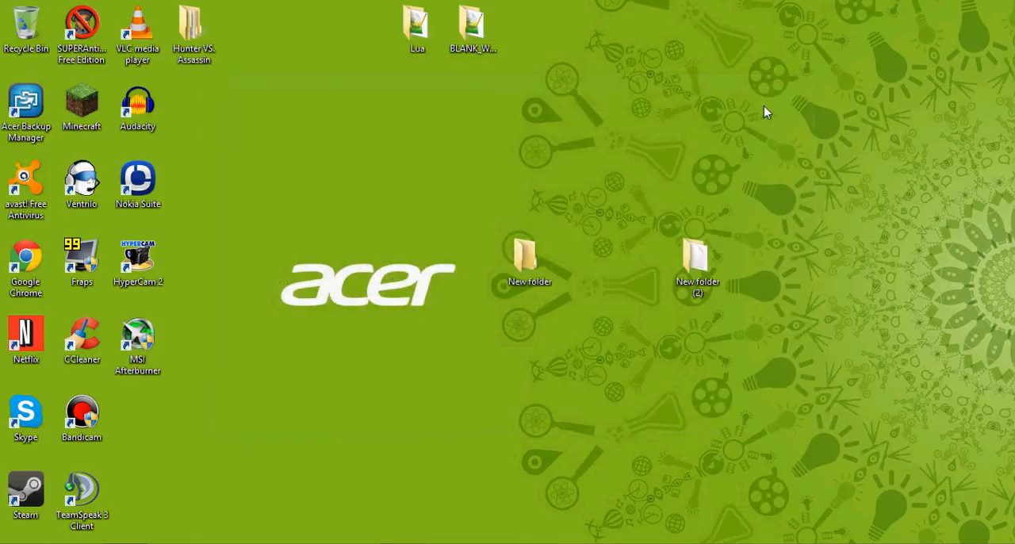
pyautogui.moveTo(641, 123)
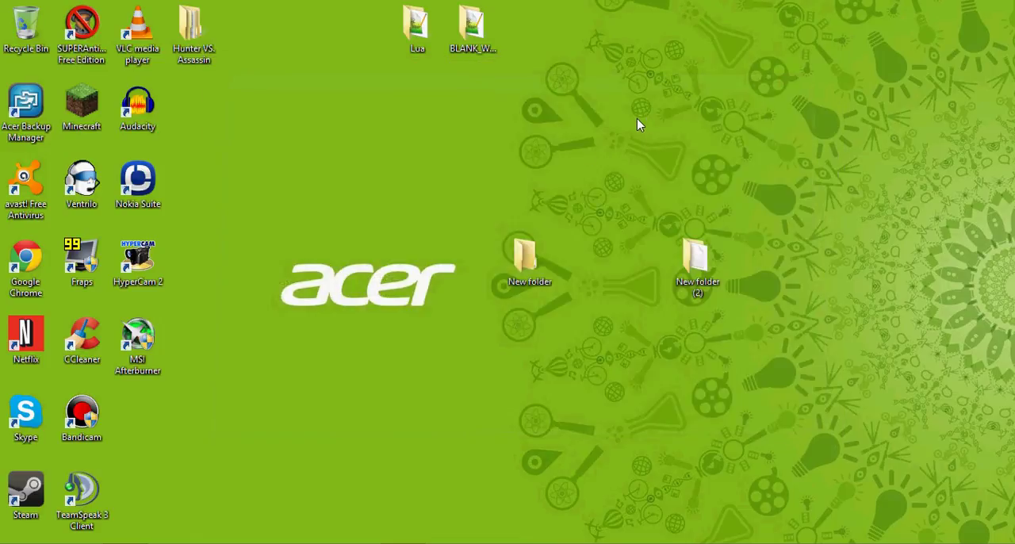
pyautogui.moveTo(358, 298)
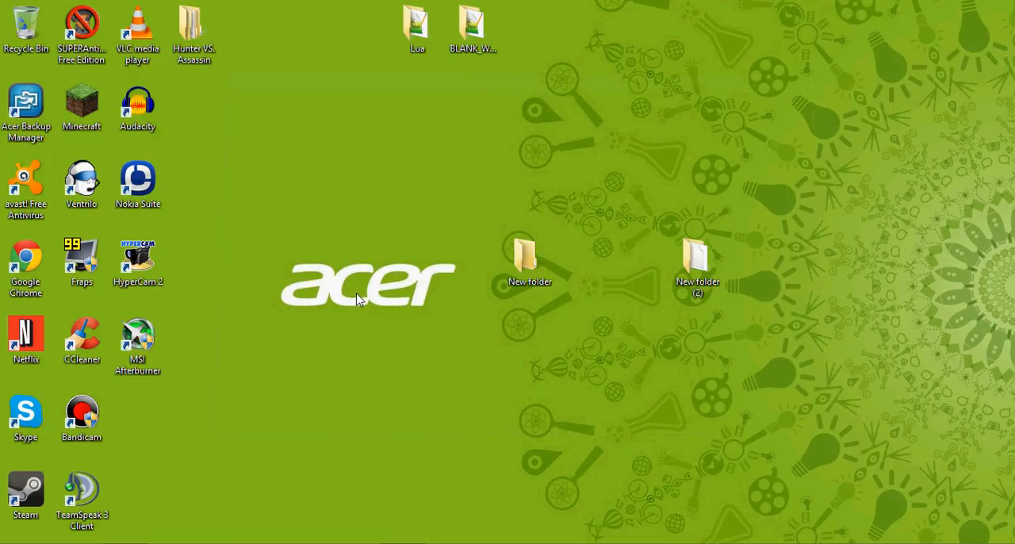